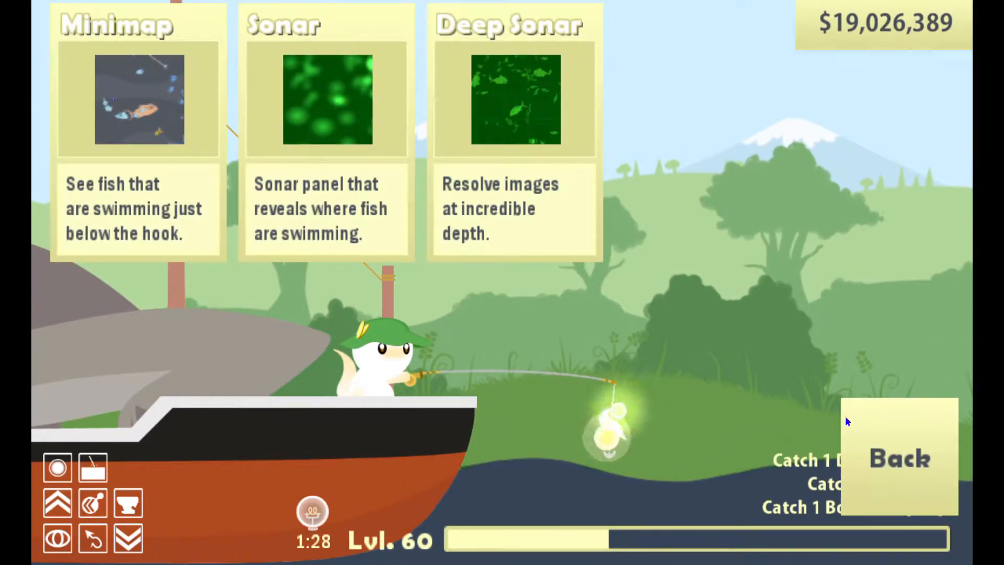
- Advance the shop from the Minimap/Sonar page to the Rocket, Bomb, Lightbulb and Hook page
left_click(898, 458)
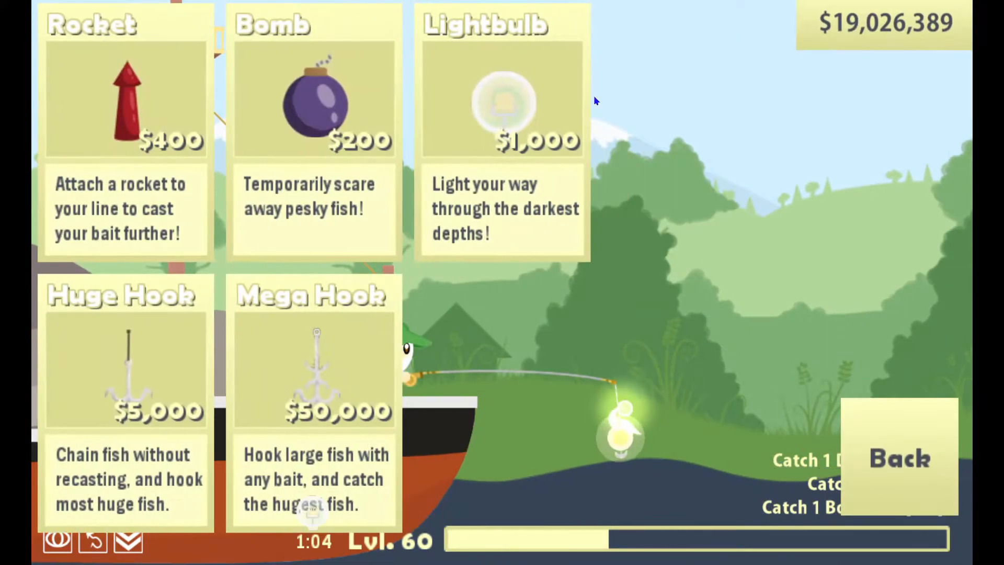
left_click(898, 458)
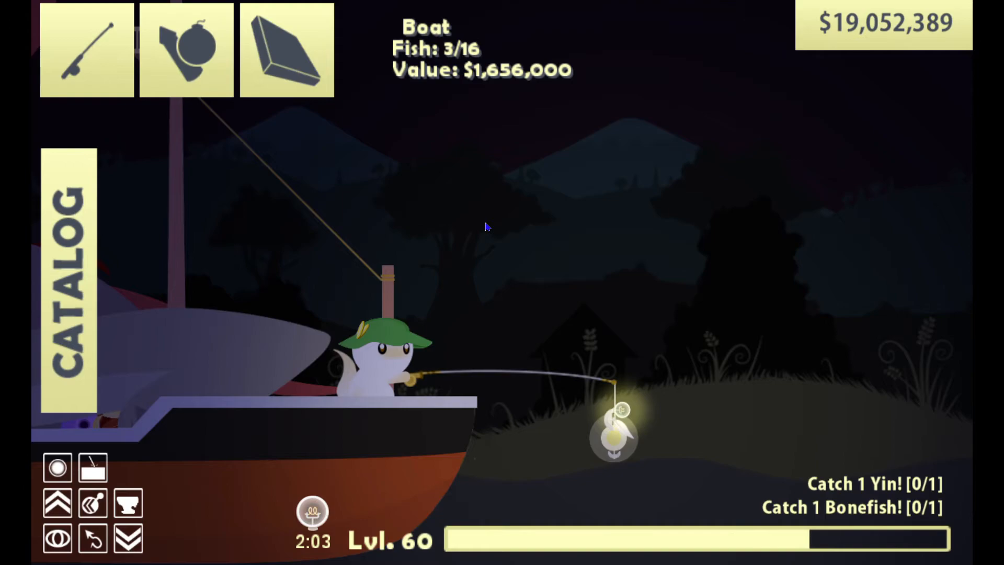
mouse_move(472, 296)
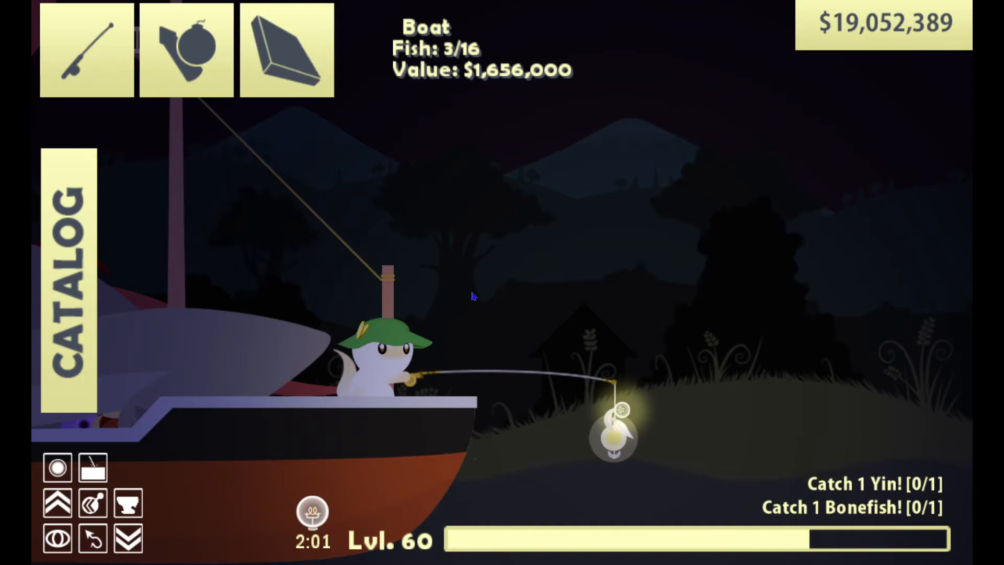